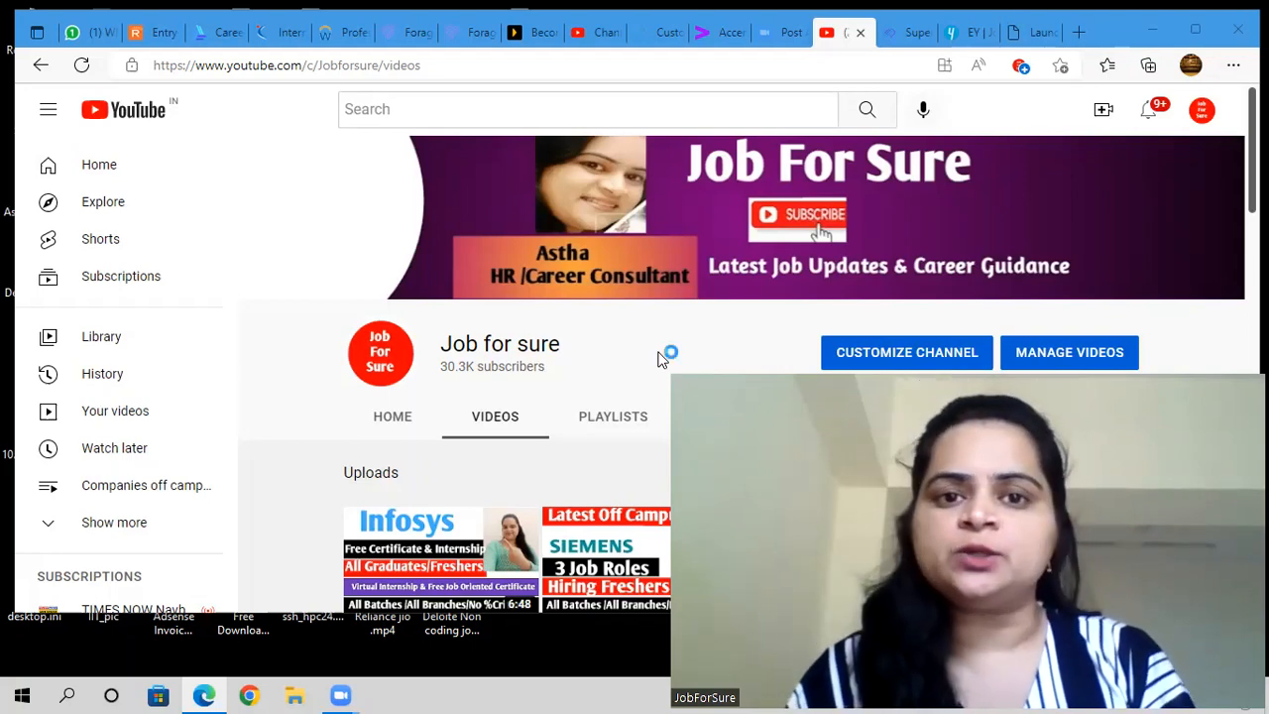
mouse_move(662, 360)
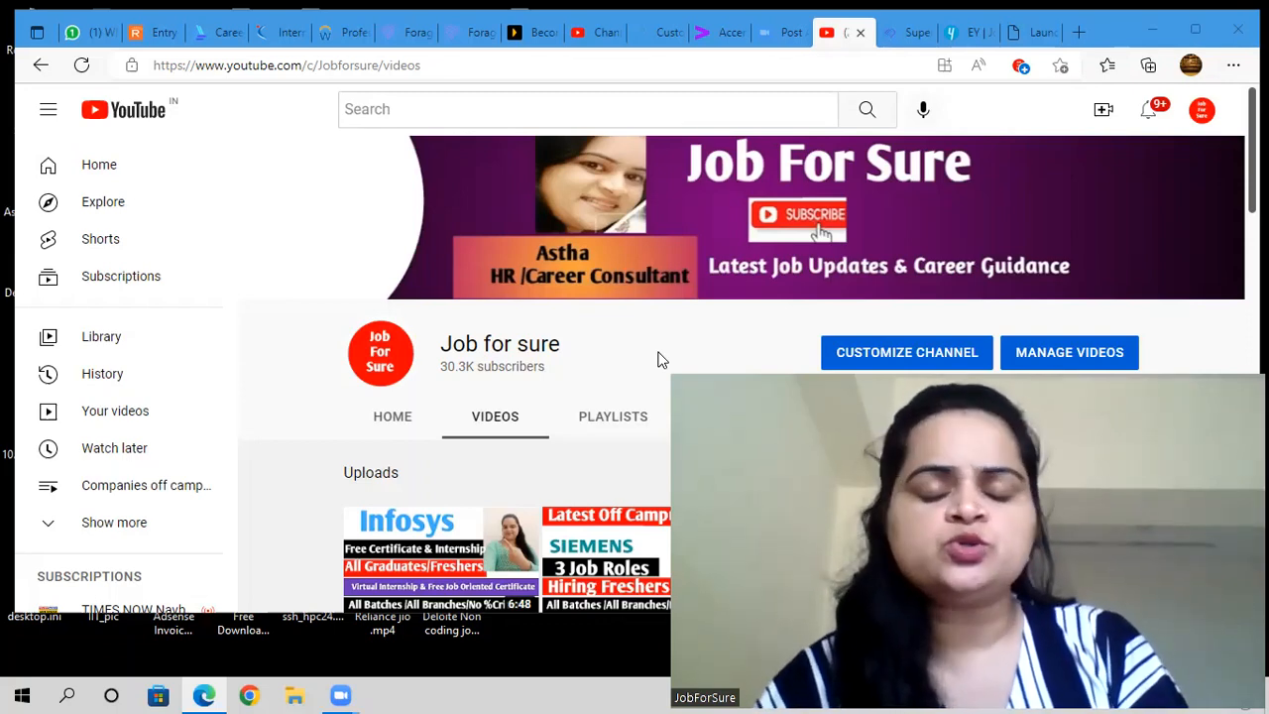
Scroll the Job for sure channel's Videos tab to see the Uploads section
scroll("down", 3)
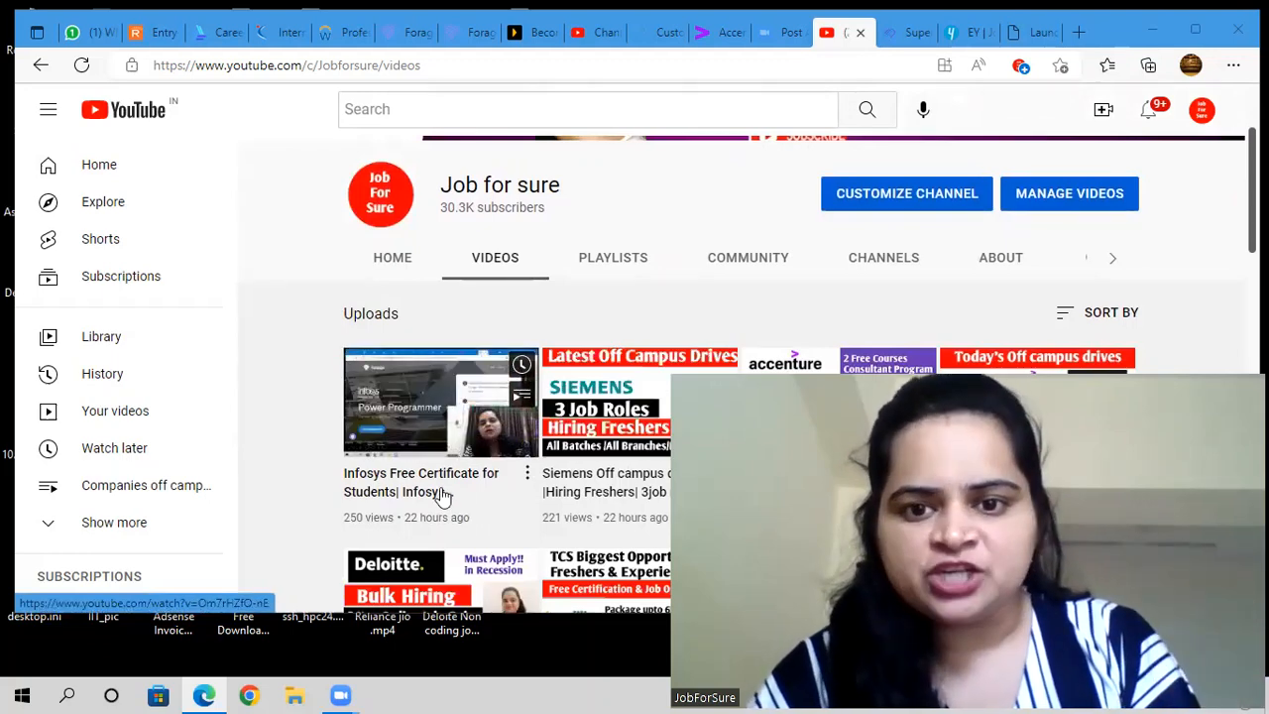
scroll("down", 3)
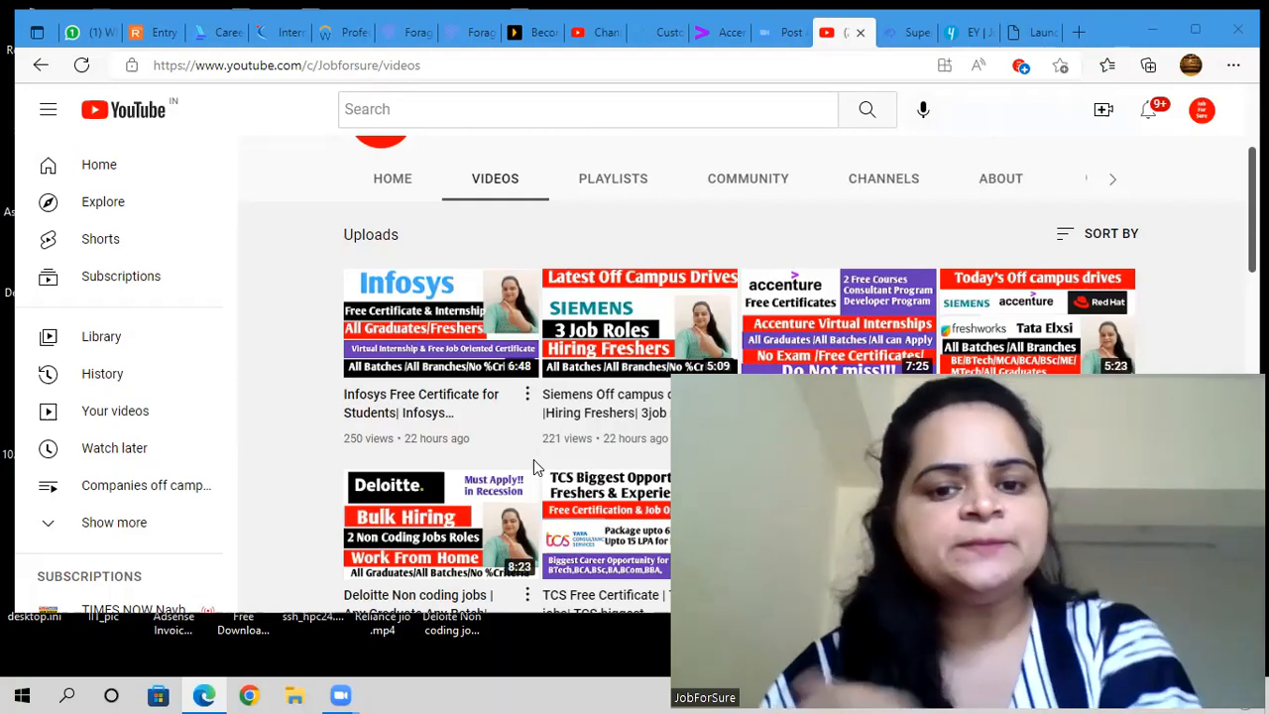
scroll("up", 3)
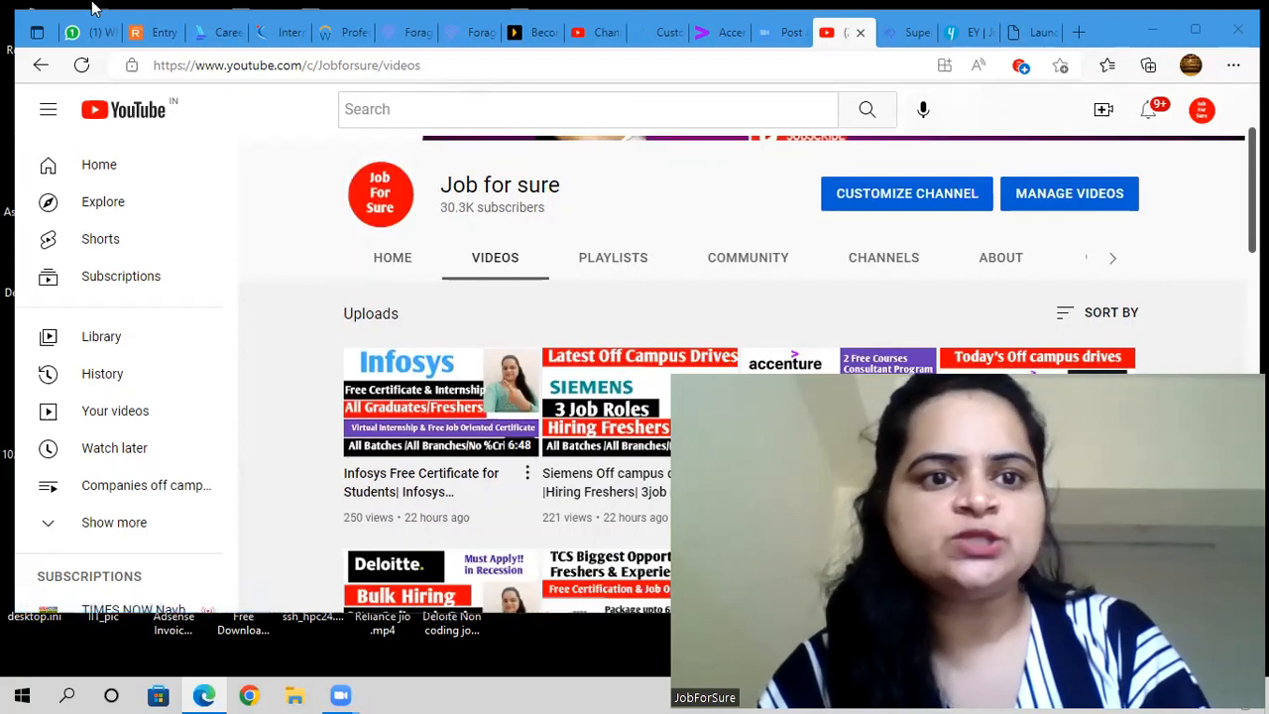
Switch to the MountBlue Software Development Engineer posting and reach its Overview
left_click(218, 32)
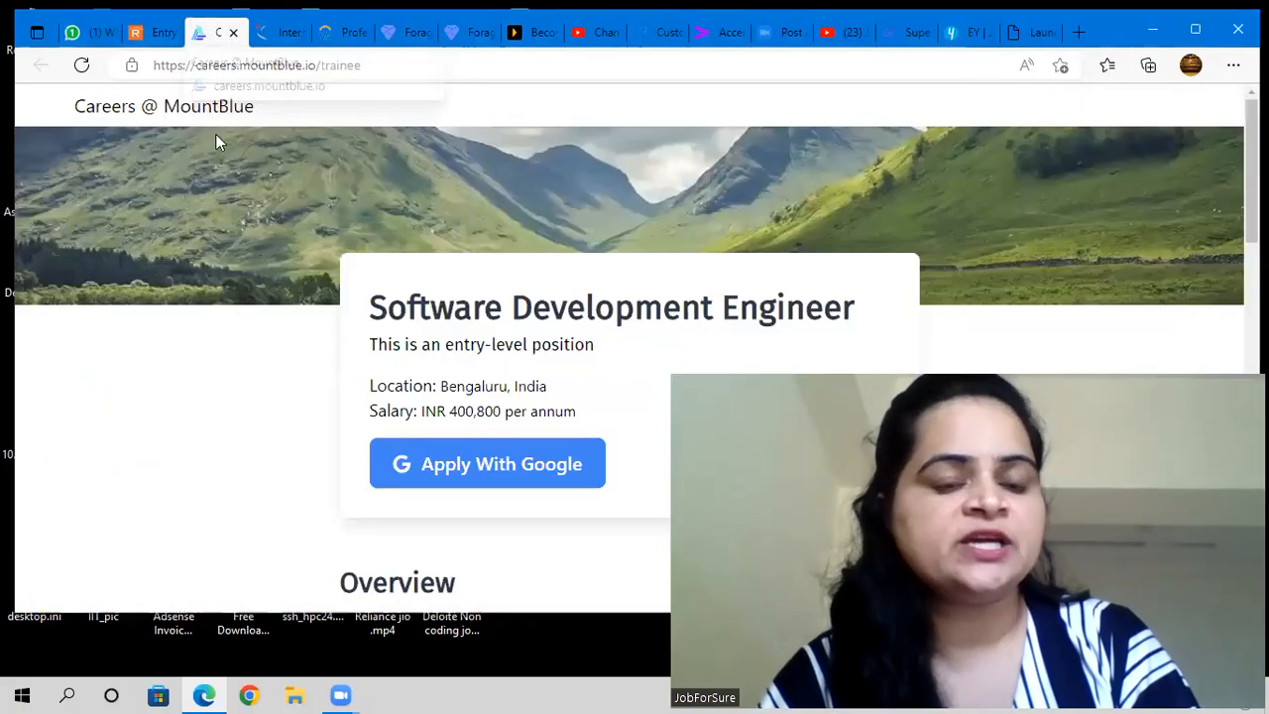
mouse_move(305, 385)
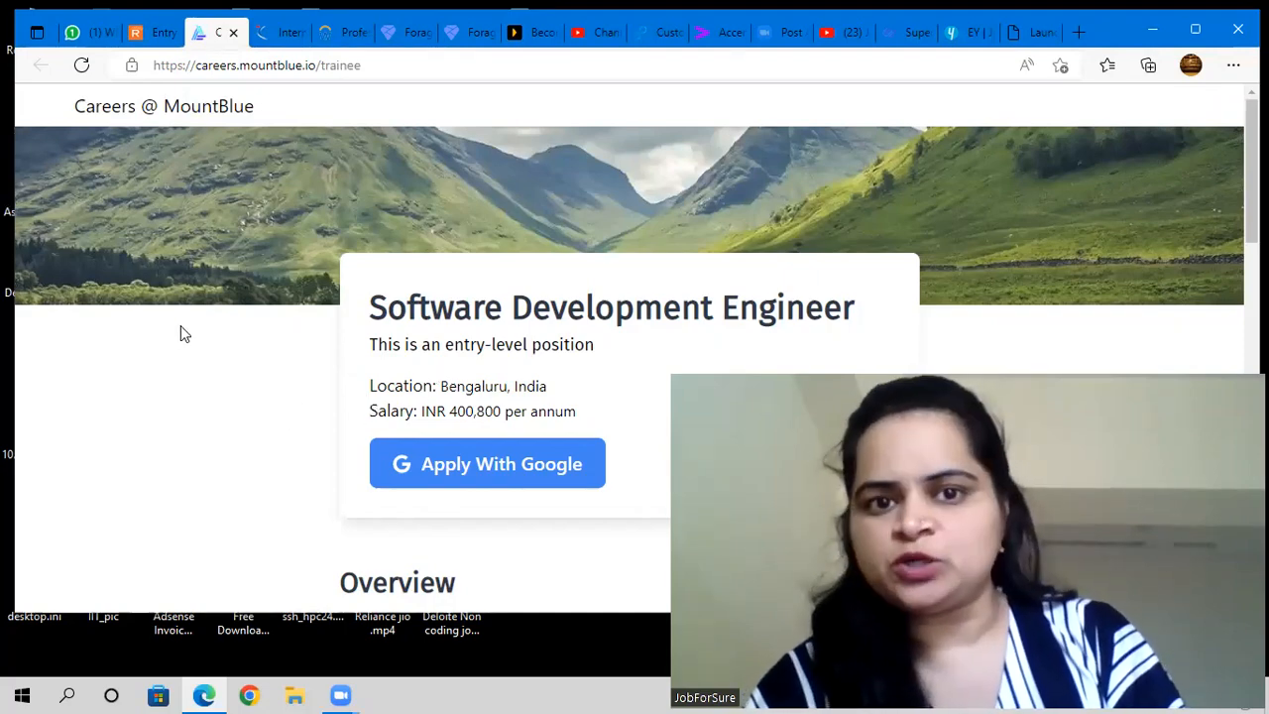
scroll("down", 3)
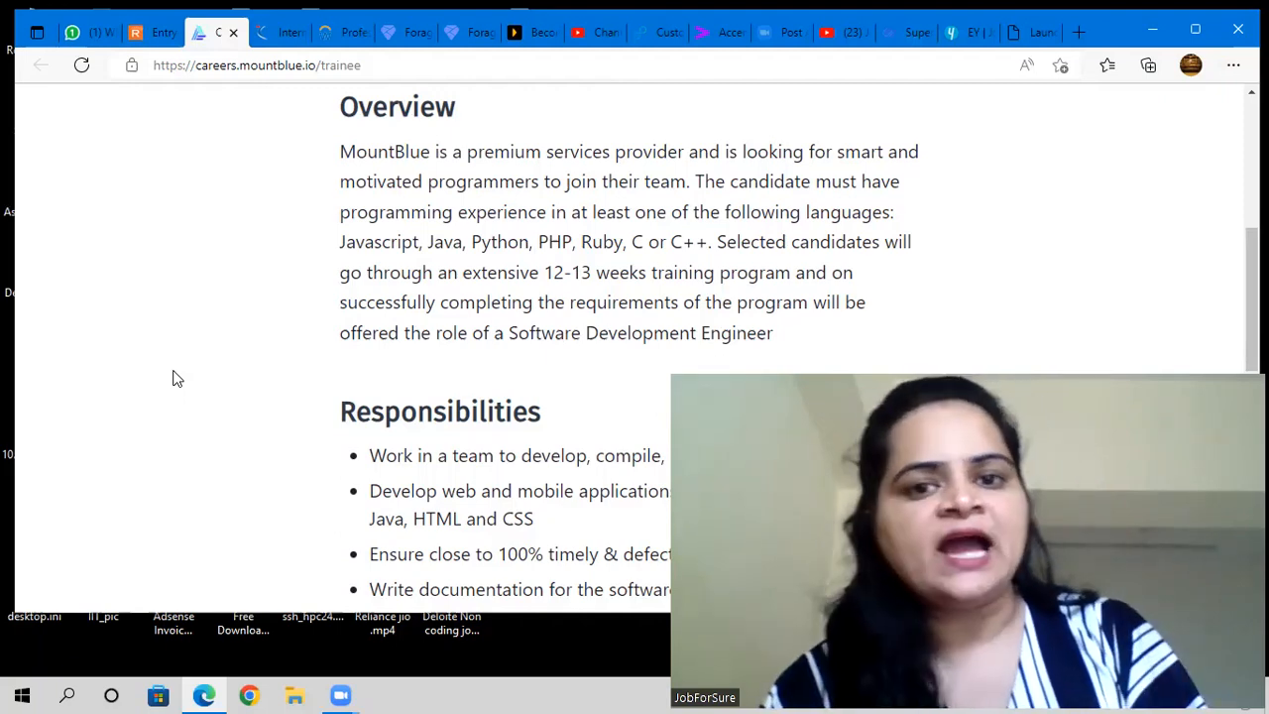
Scroll through the posting's Responsibilities, Qualifications and Benefits sections
scroll("down", 3)
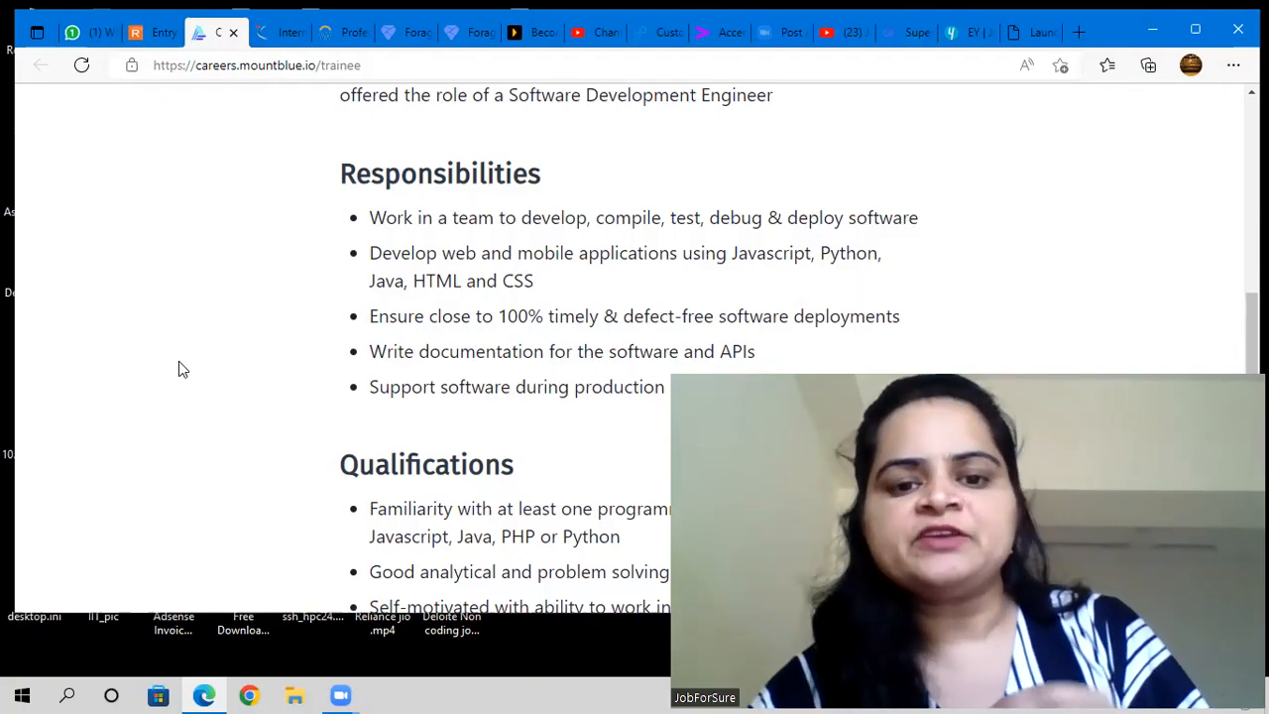
scroll("down", 3)
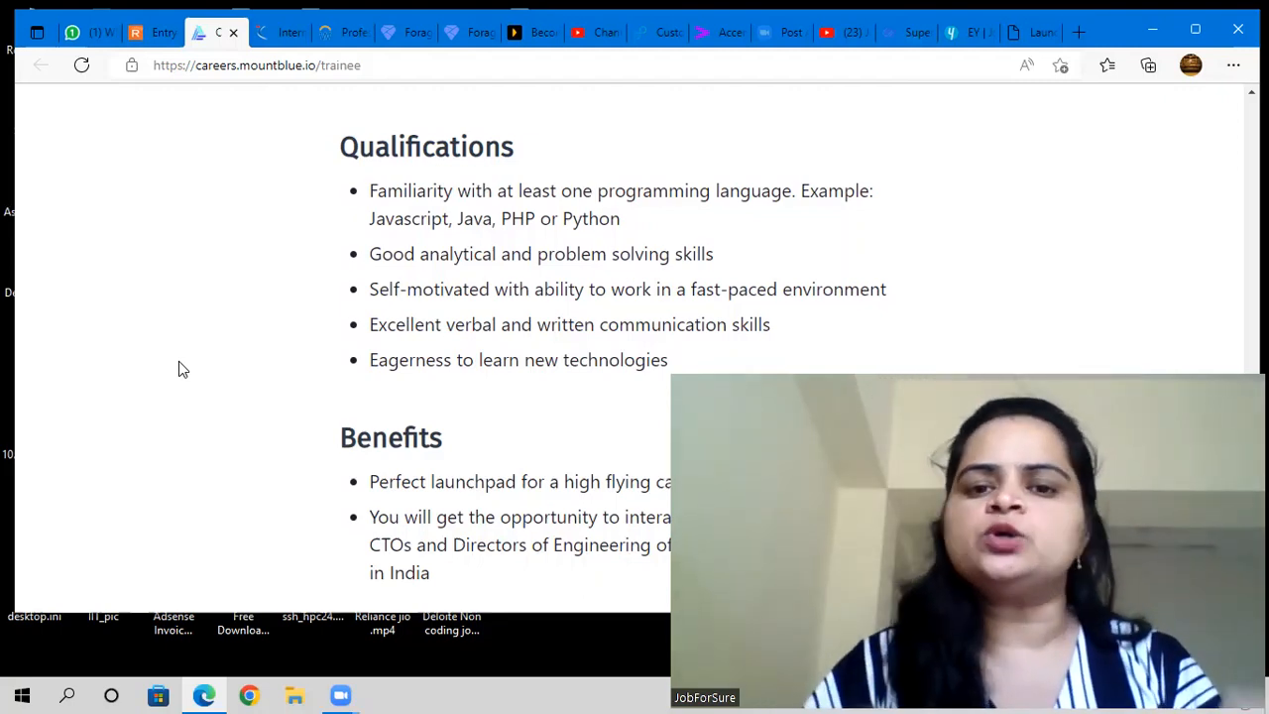
mouse_move(178, 349)
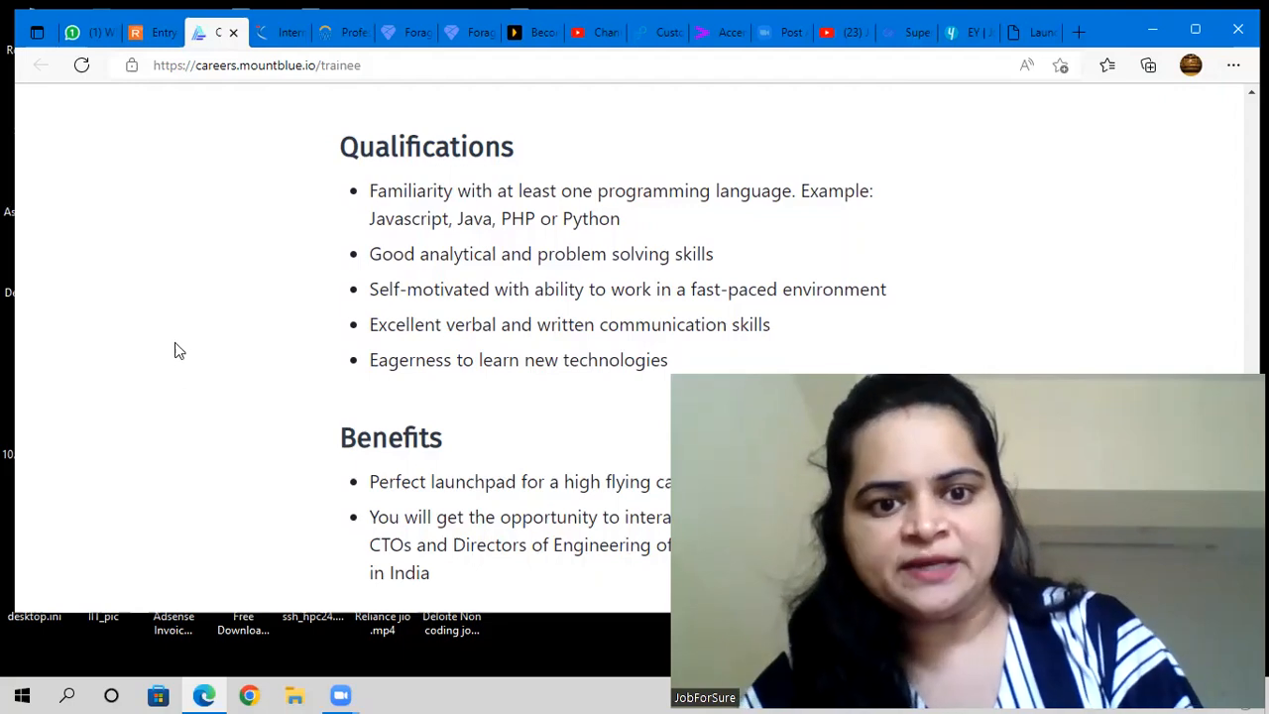
scroll("down", 3)
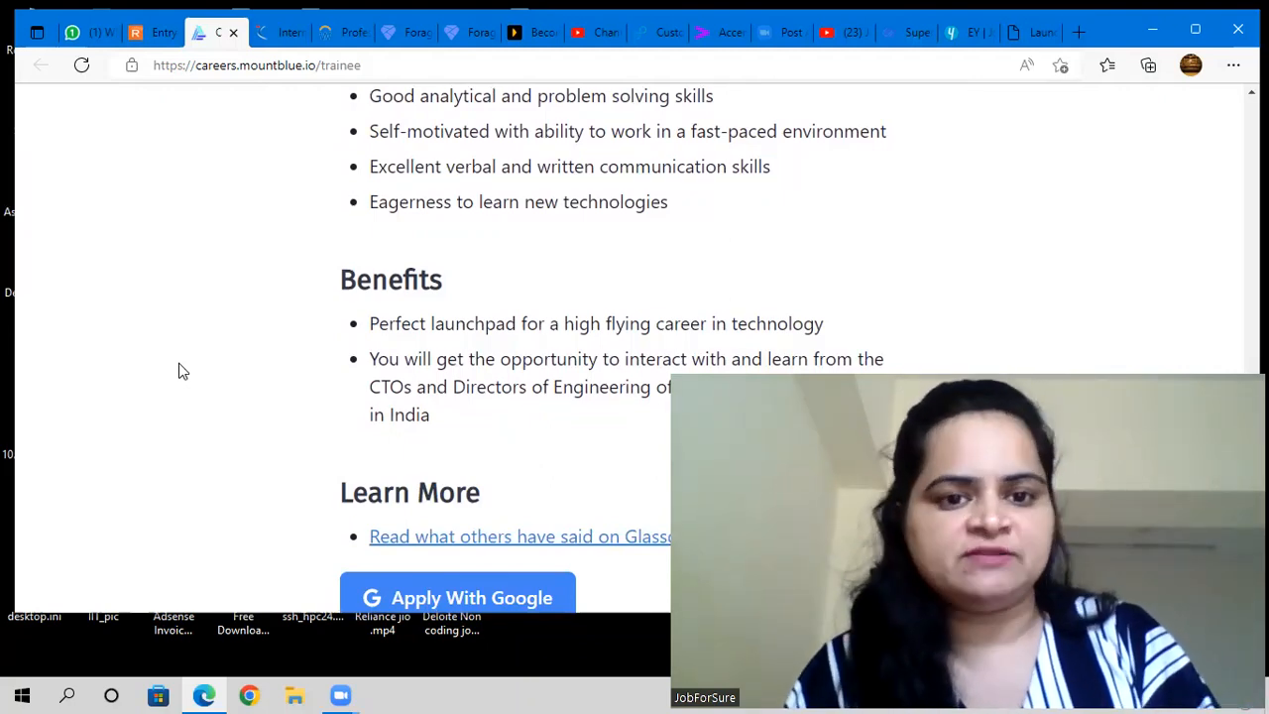
Scroll to the Learn More section, Apply With Google button and footer contact note
scroll("down", 3)
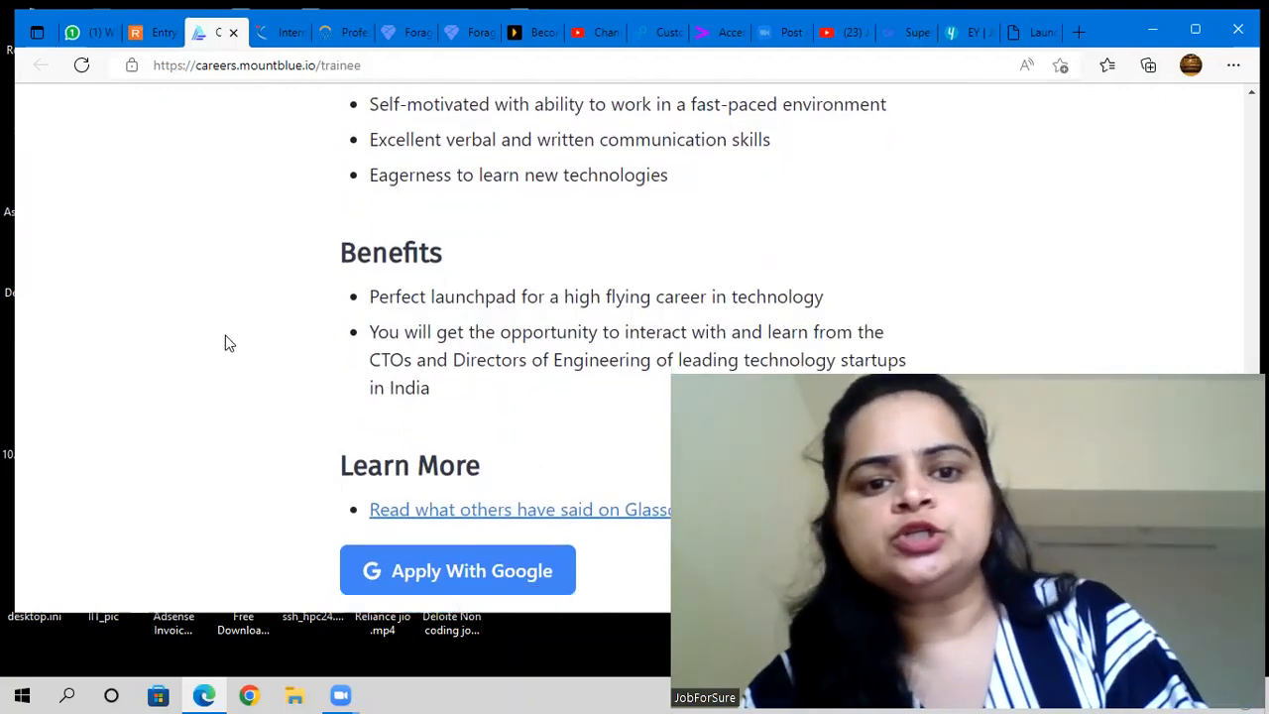
scroll("down", 3)
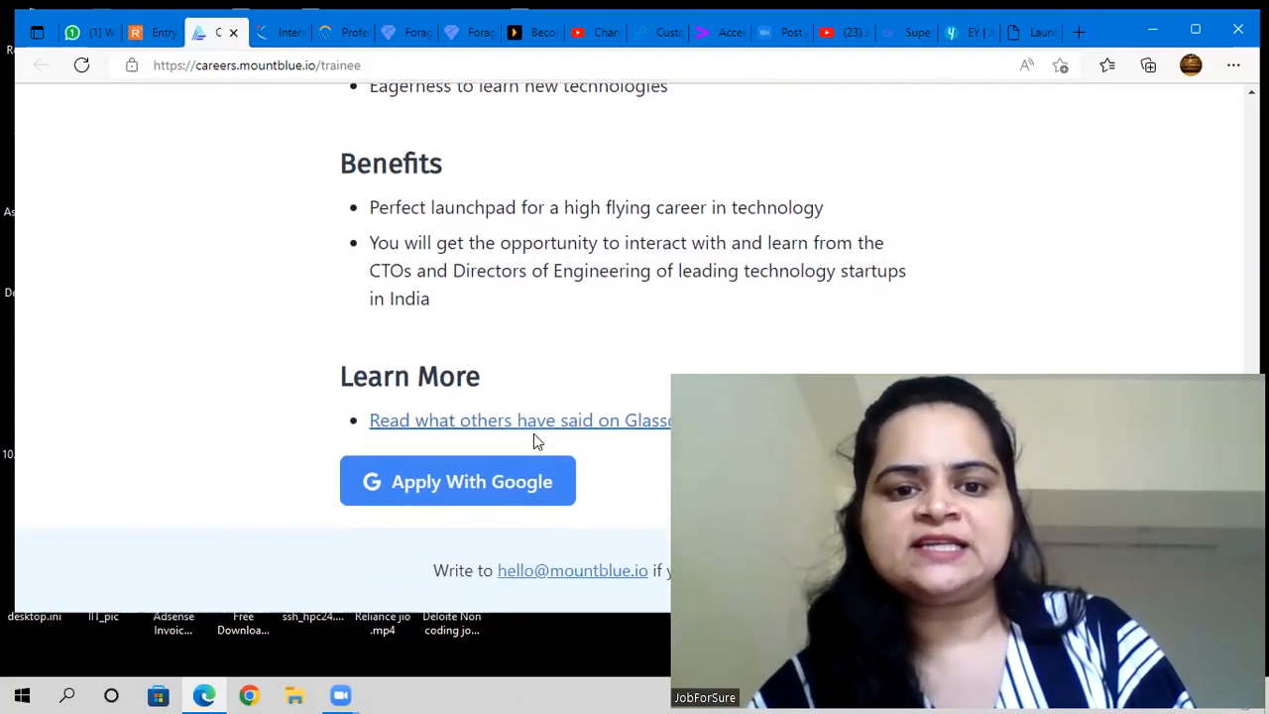
mouse_move(541, 426)
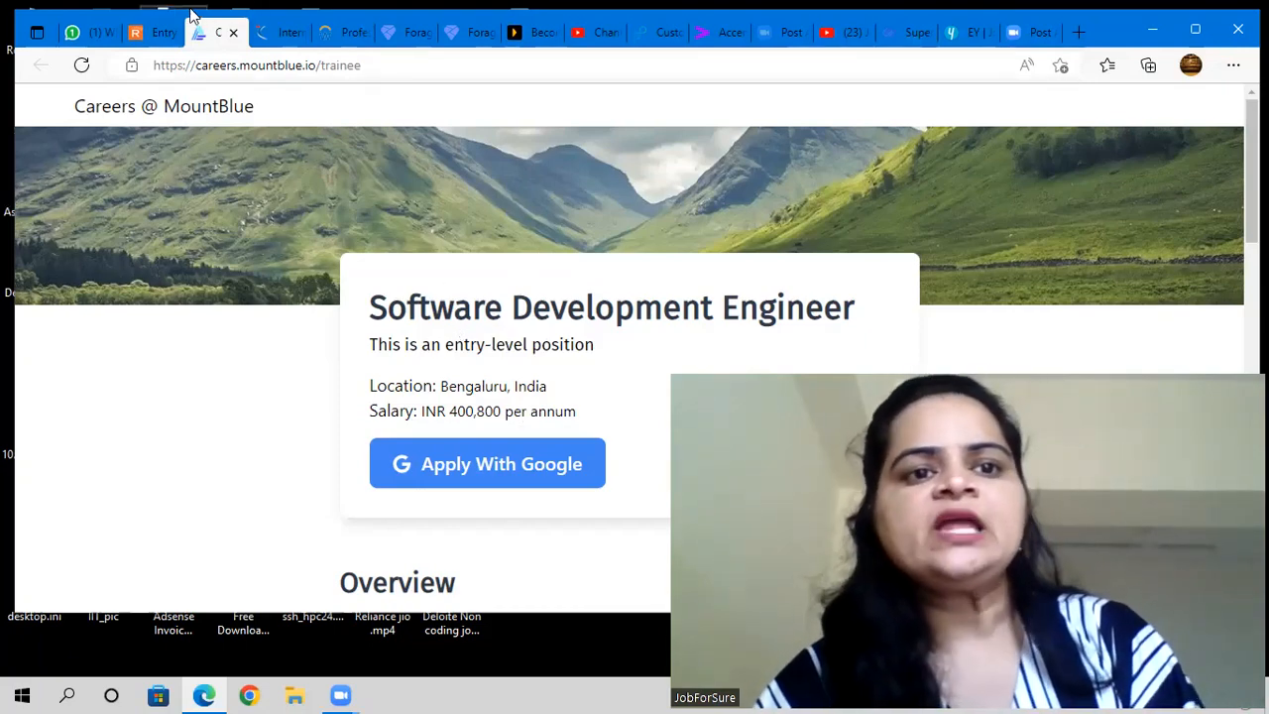
Switch to the Revature Entry Level Software Engineers posting and read the What We Want eligibility
left_click(147, 31)
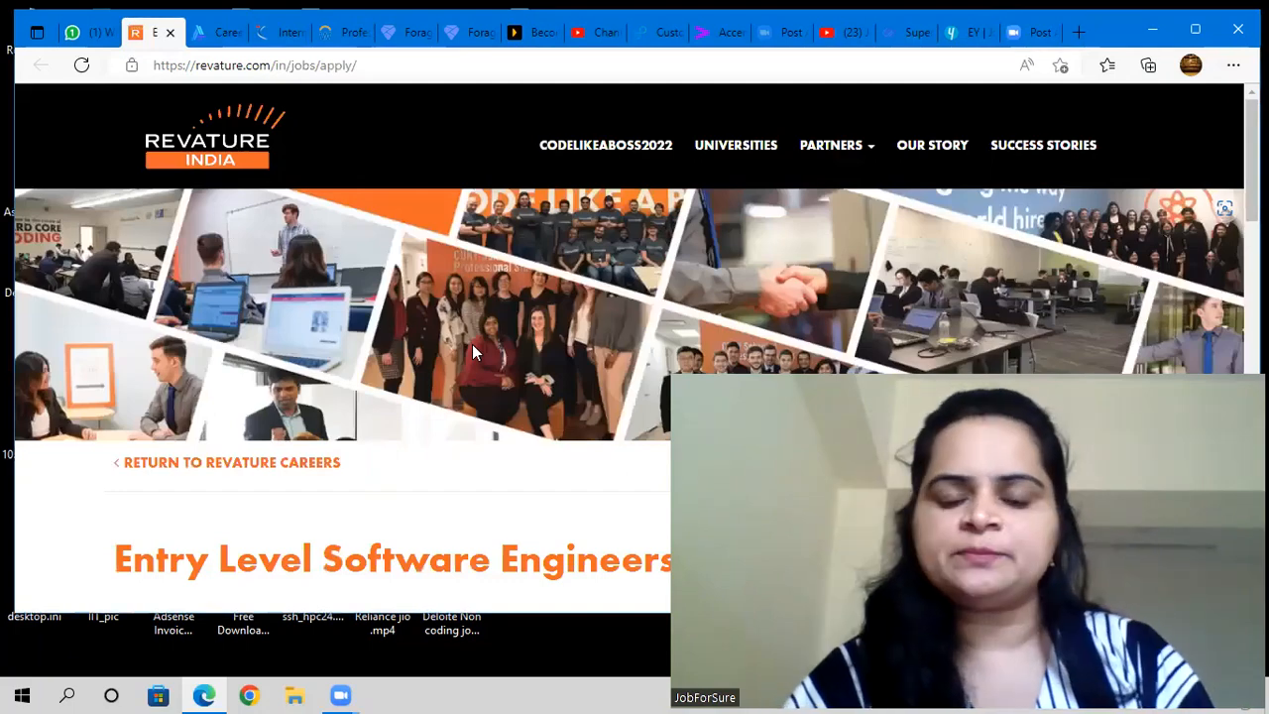
scroll("down", 3)
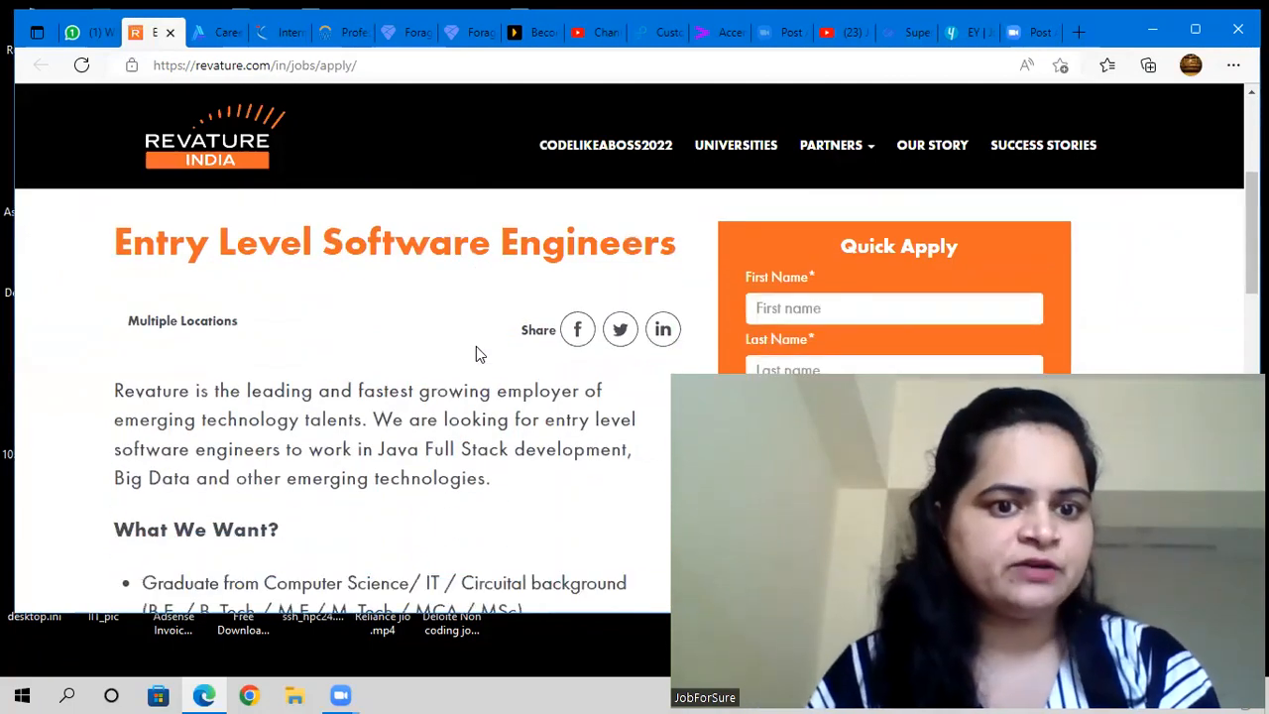
scroll("down", 3)
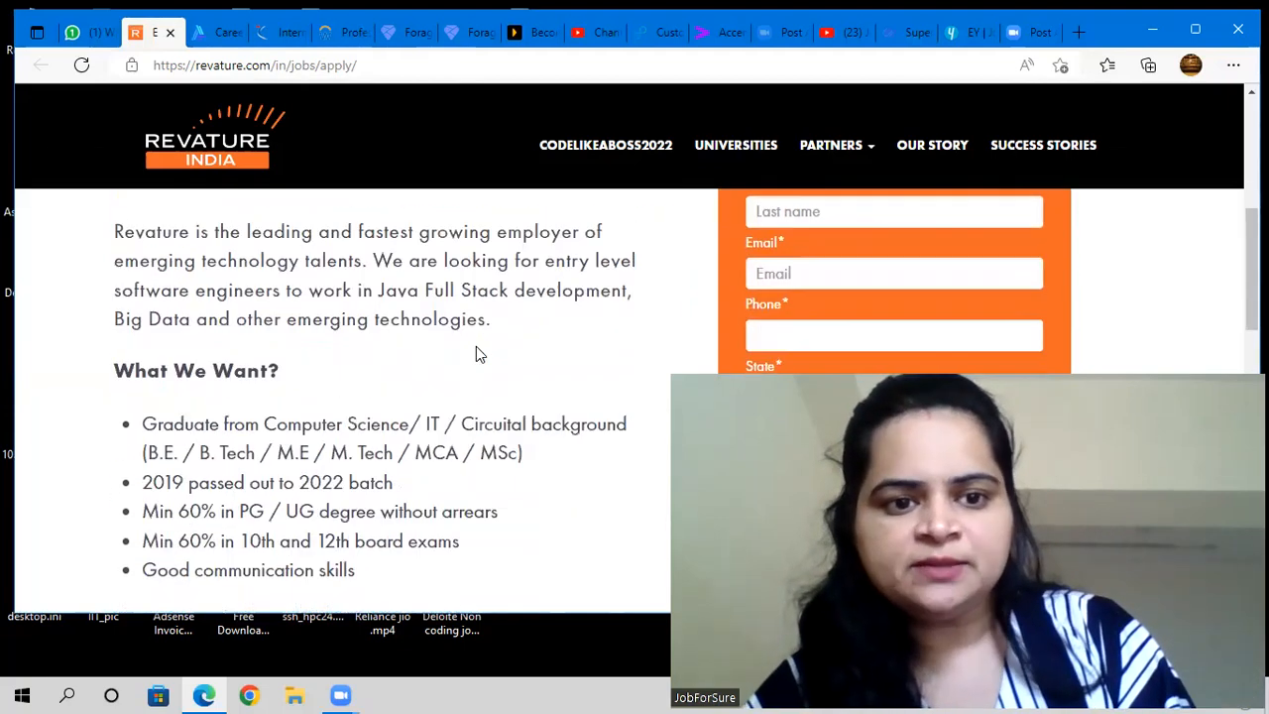
scroll("down", 3)
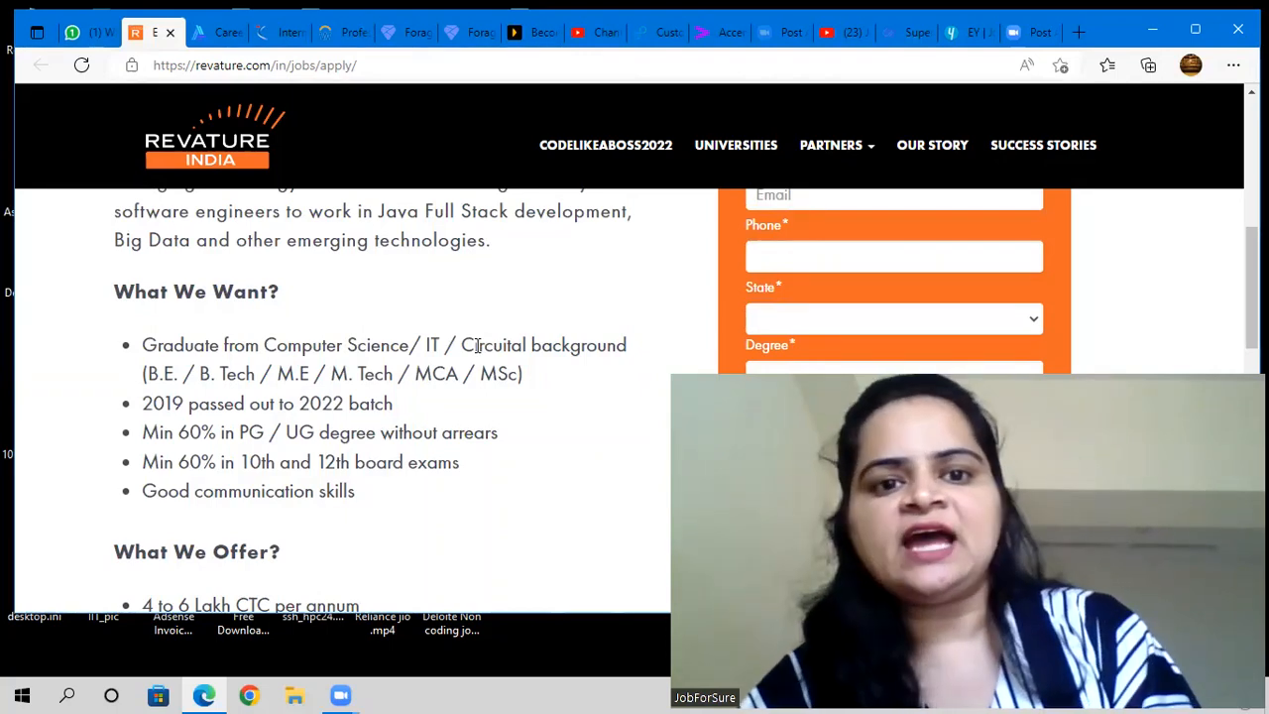
scroll("up", 3)
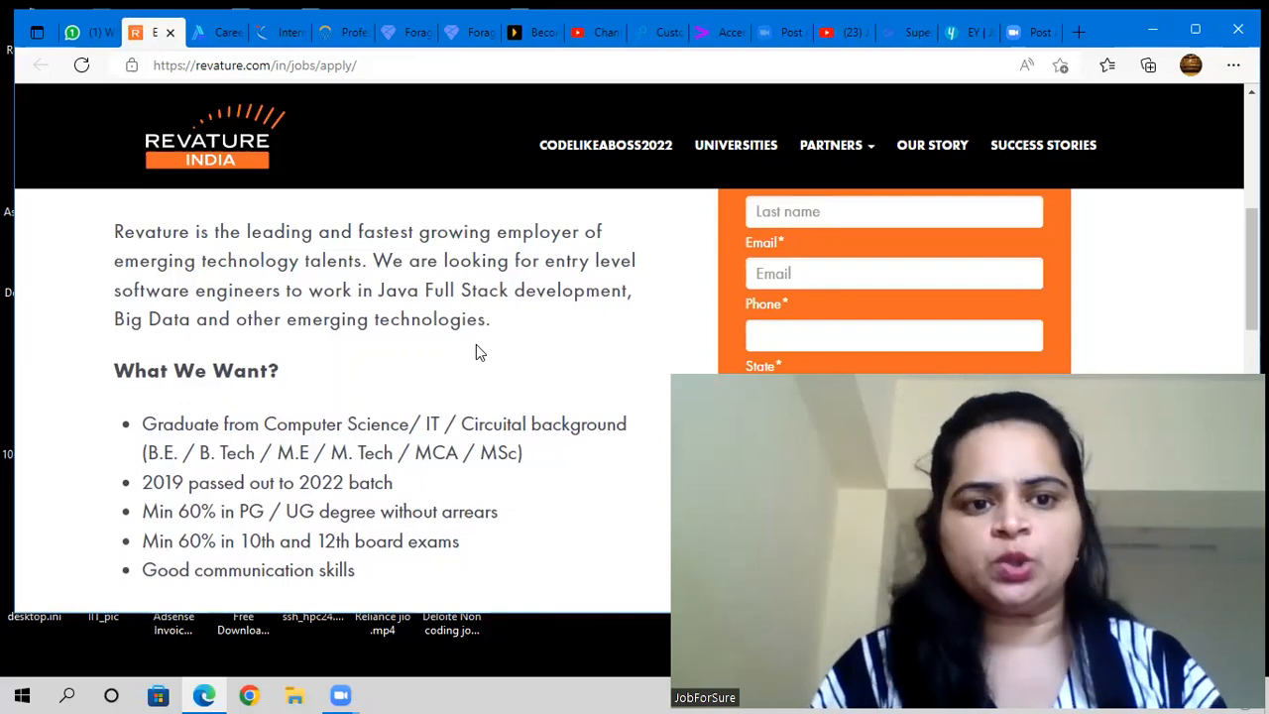
scroll("down", 3)
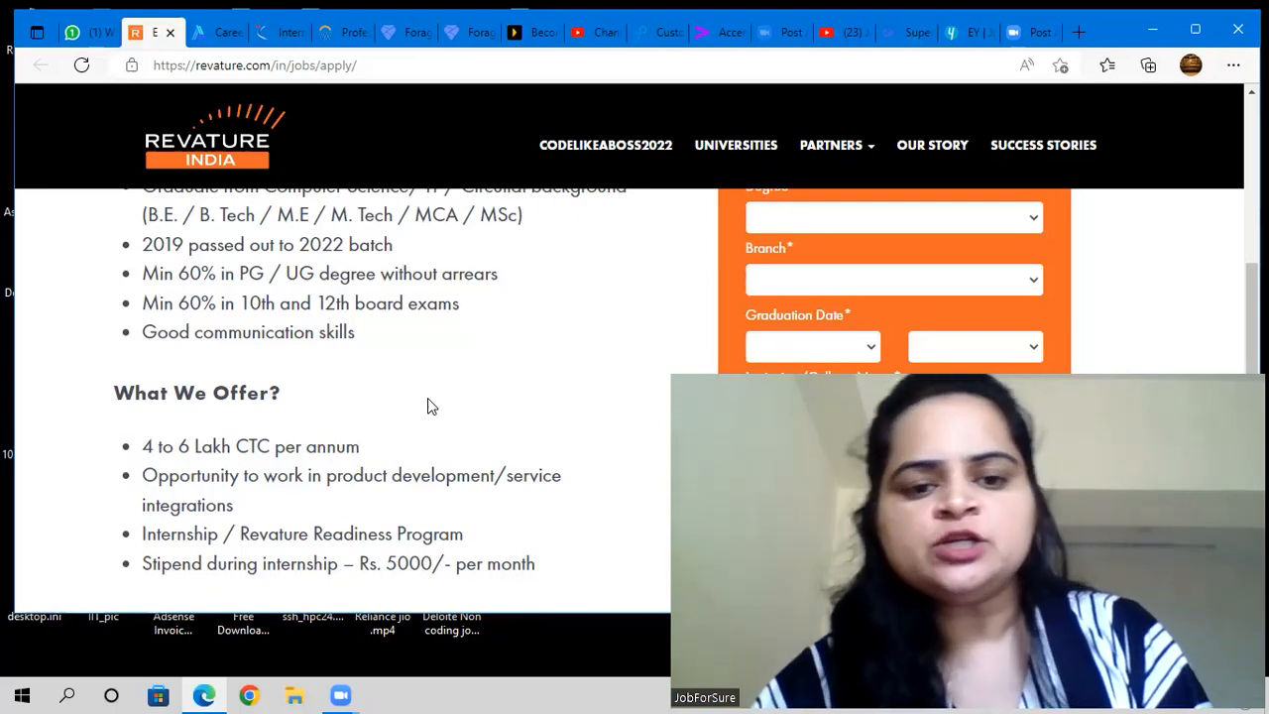
Scroll through Revature's What We Offer and How Do We Hire sections, then back up
scroll("down", 3)
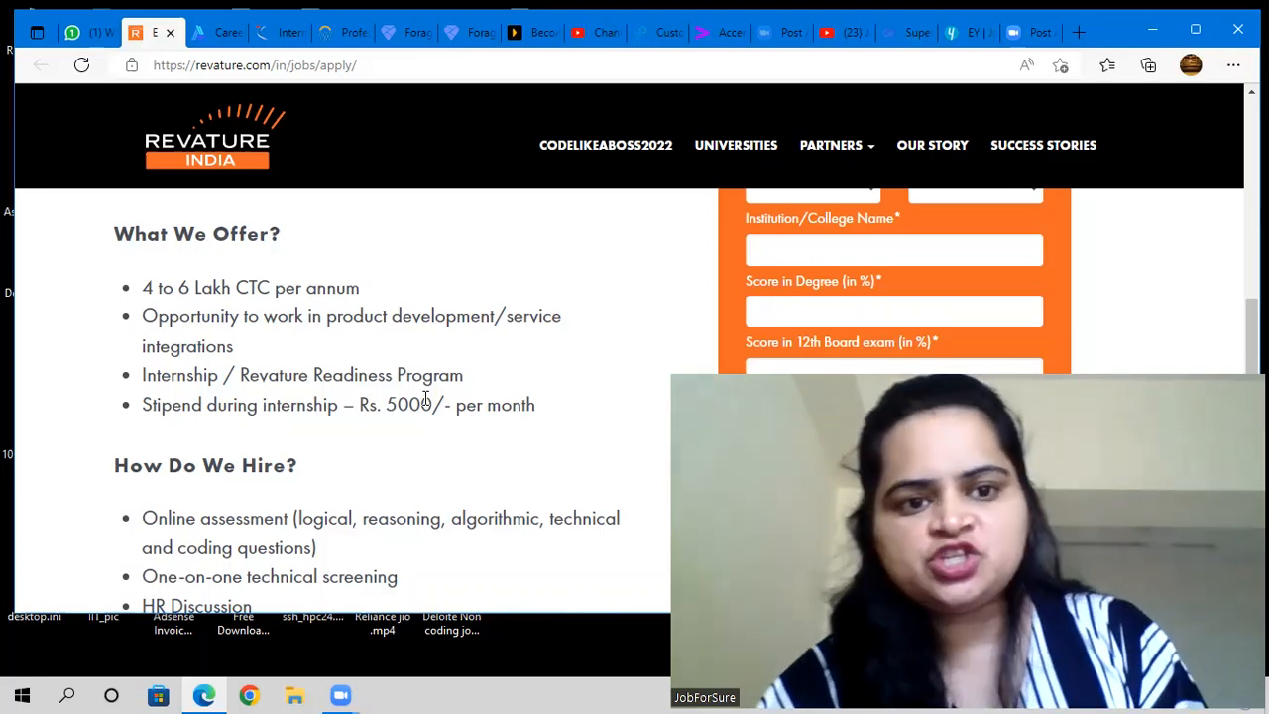
scroll("down", 3)
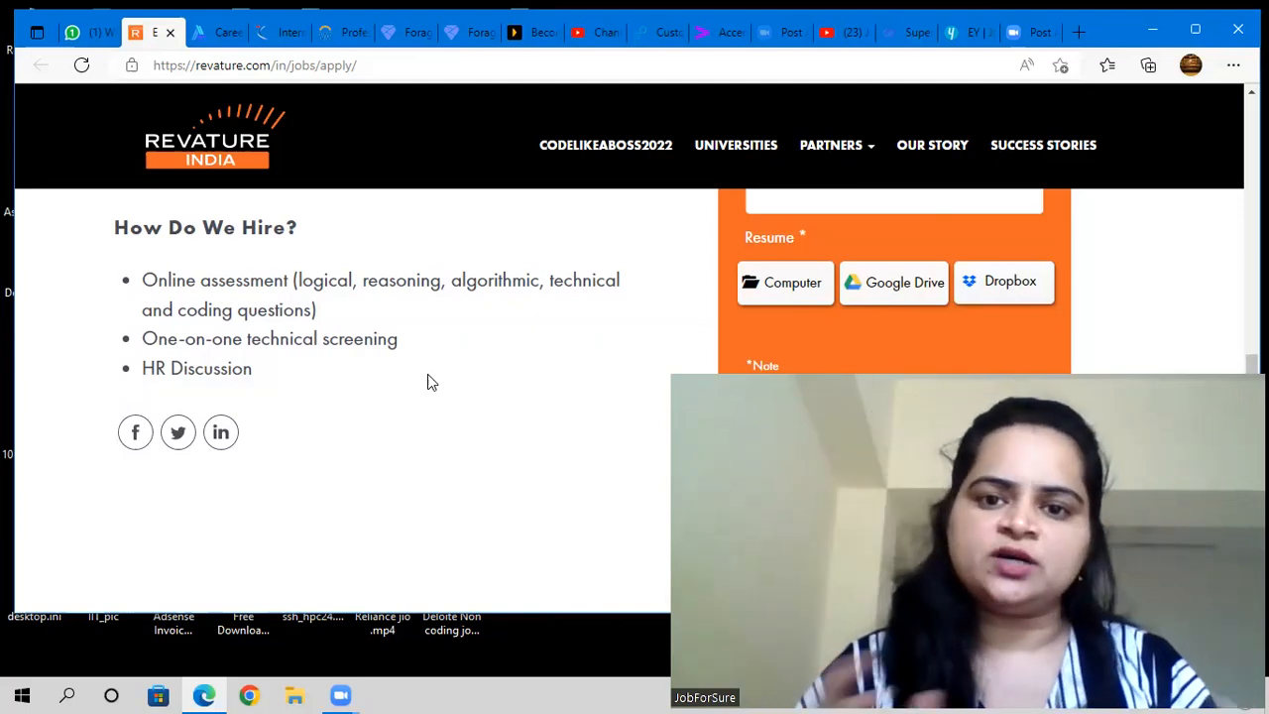
scroll("up", 3)
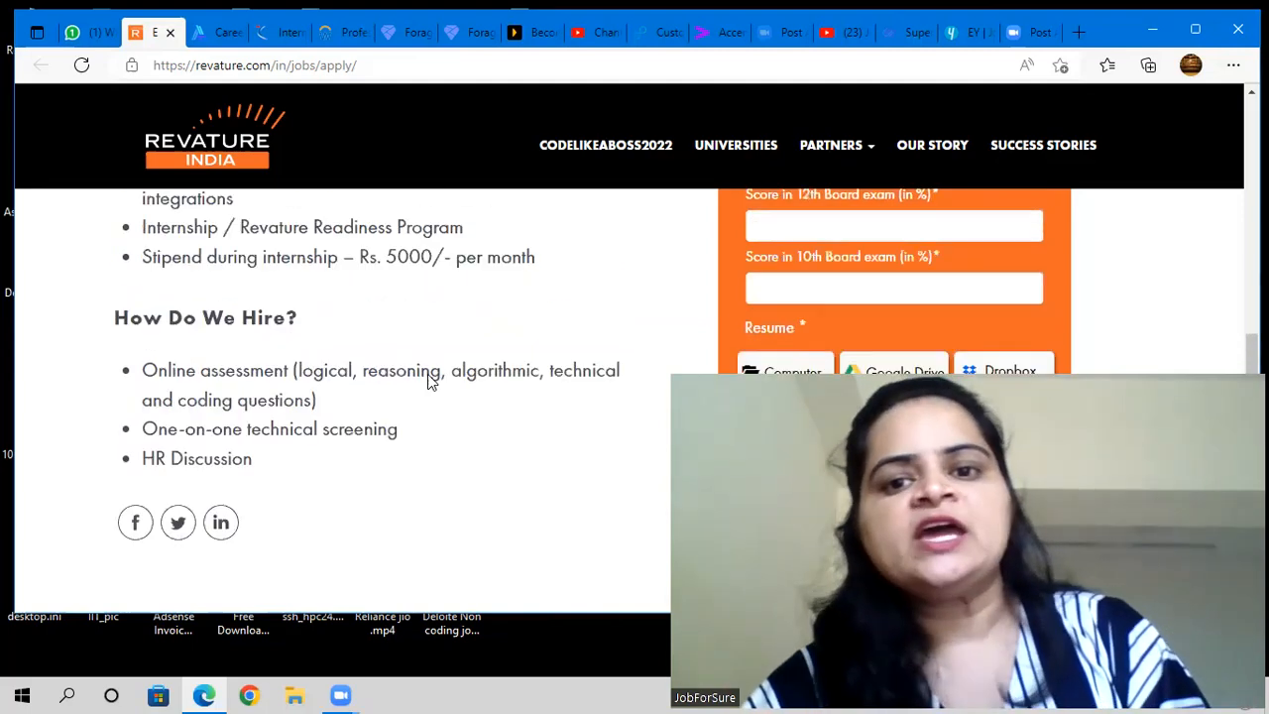
scroll("up", 3)
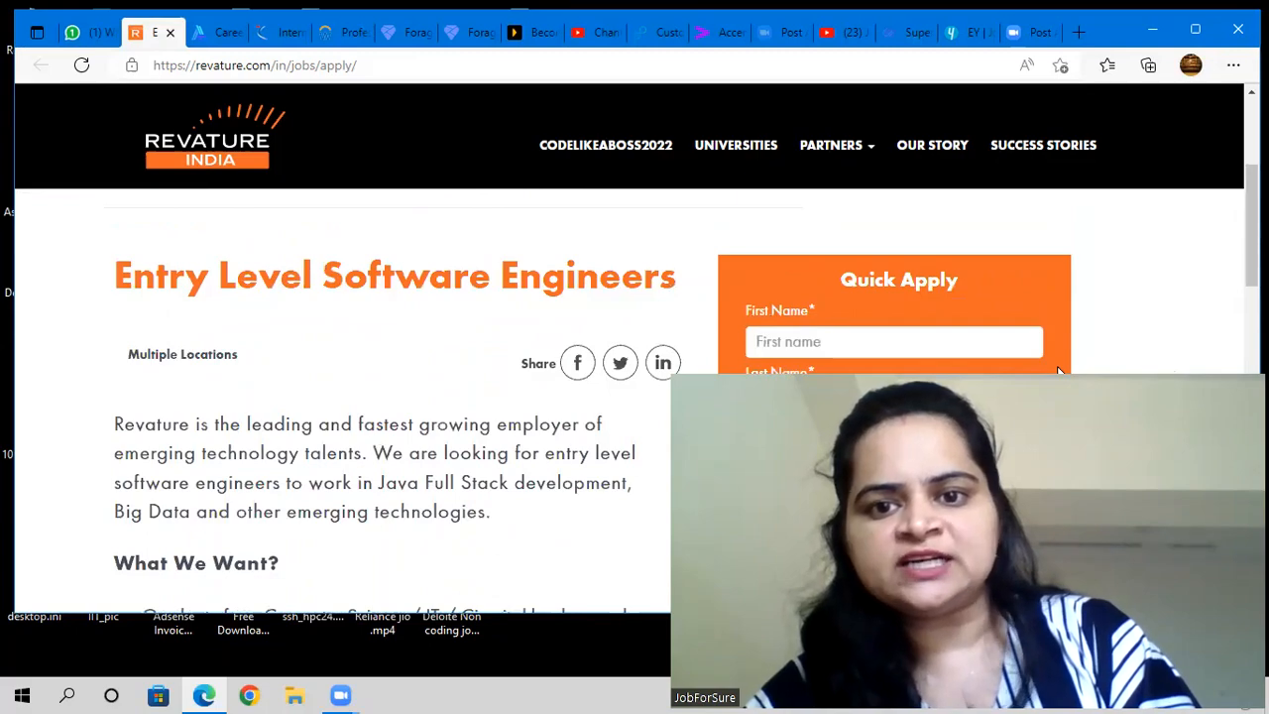
scroll("down", 3)
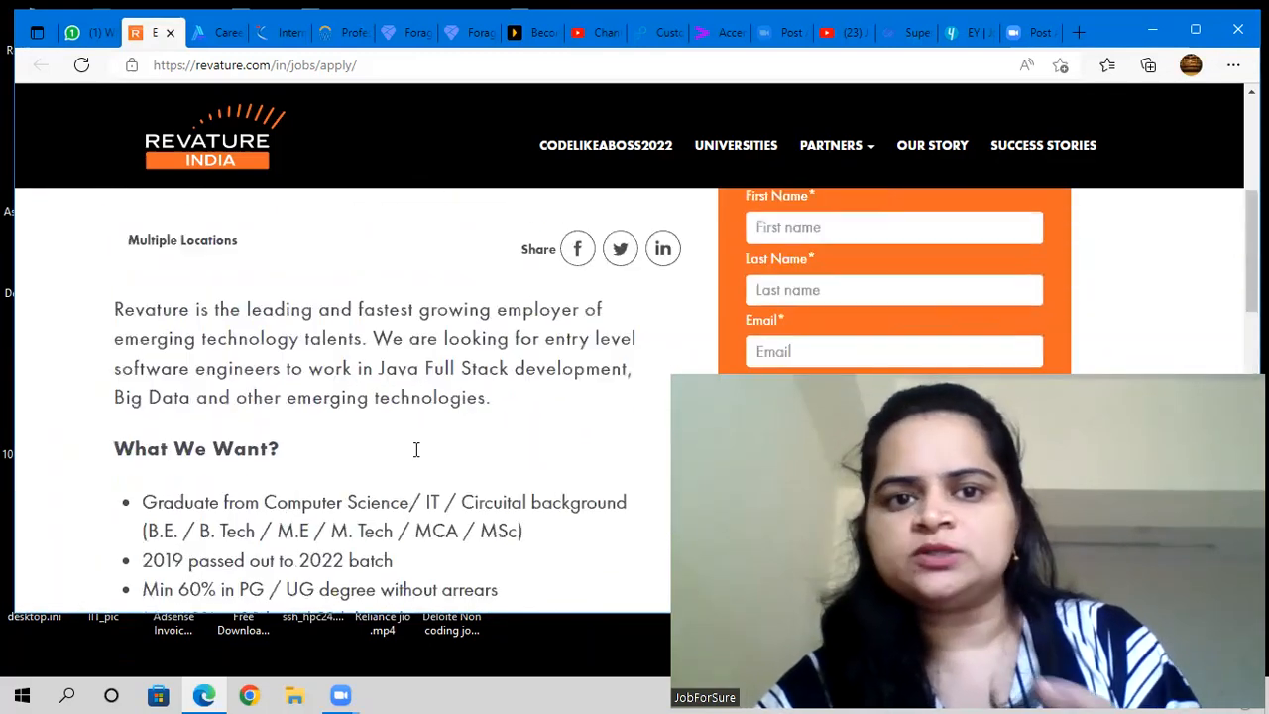
scroll("up", 3)
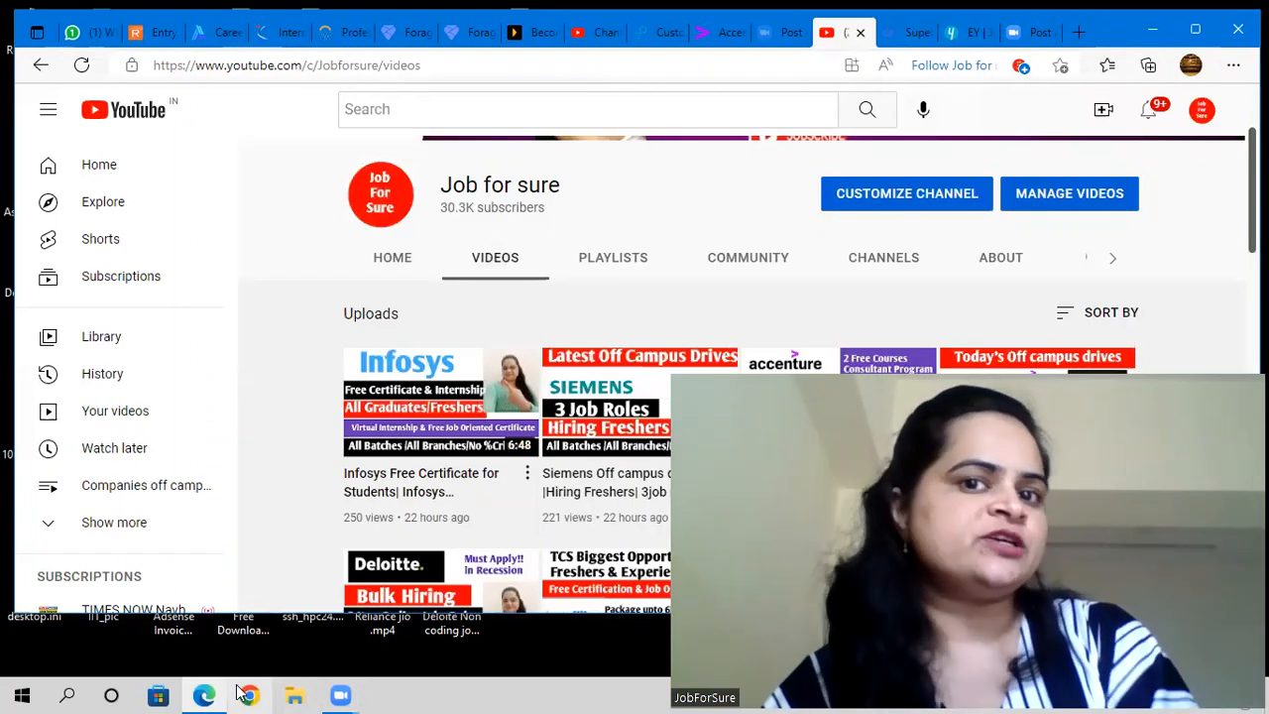
mouse_move(246, 694)
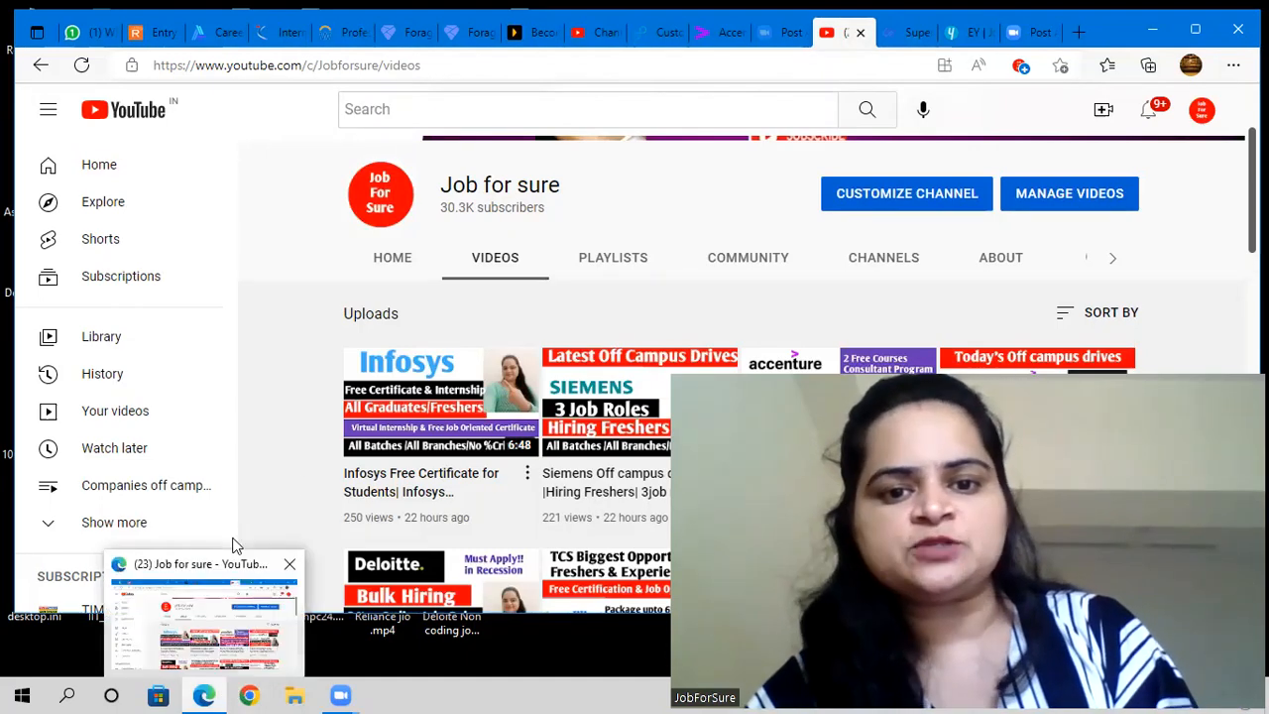
Scroll down the Uploads to the second row with the Deloitte and TCS videos
scroll("down", 3)
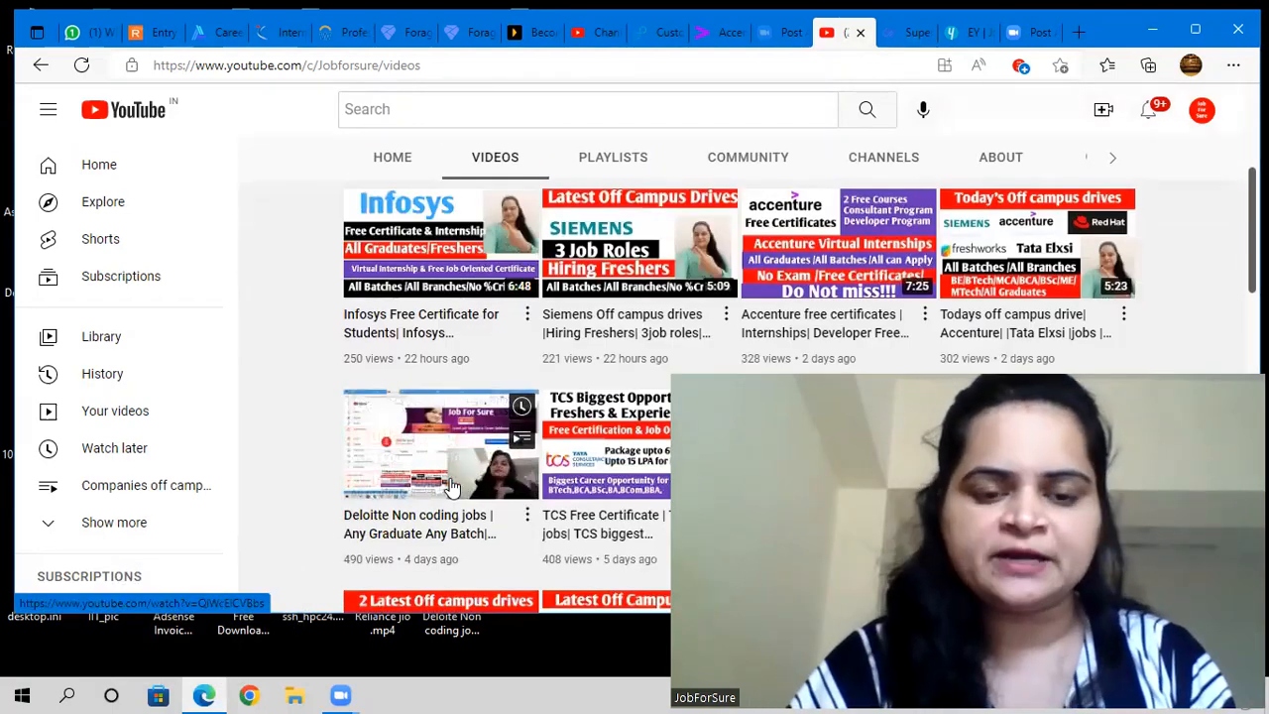